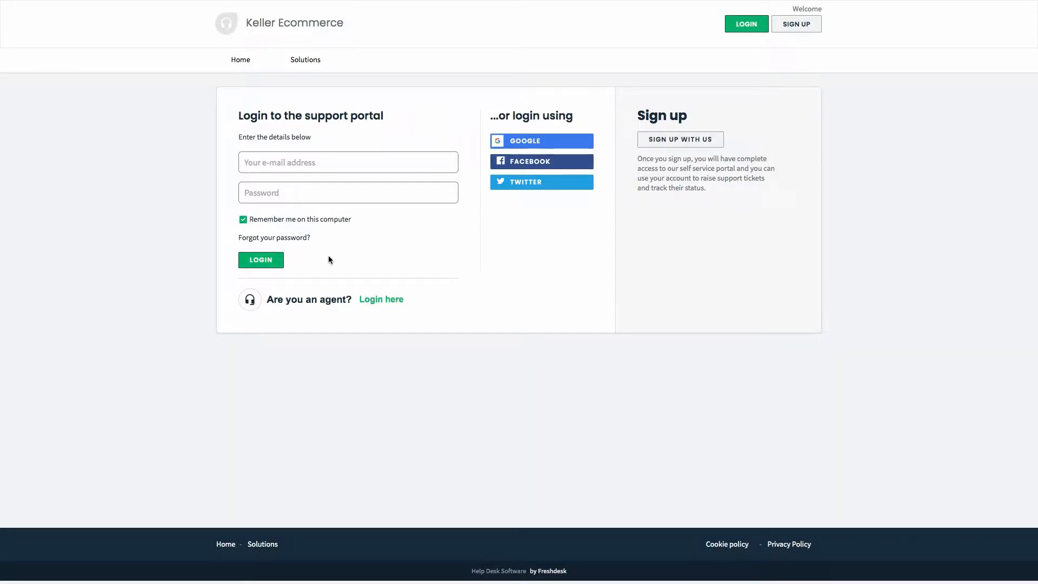
{"action": "left_click", "coordinate": [274, 238]}
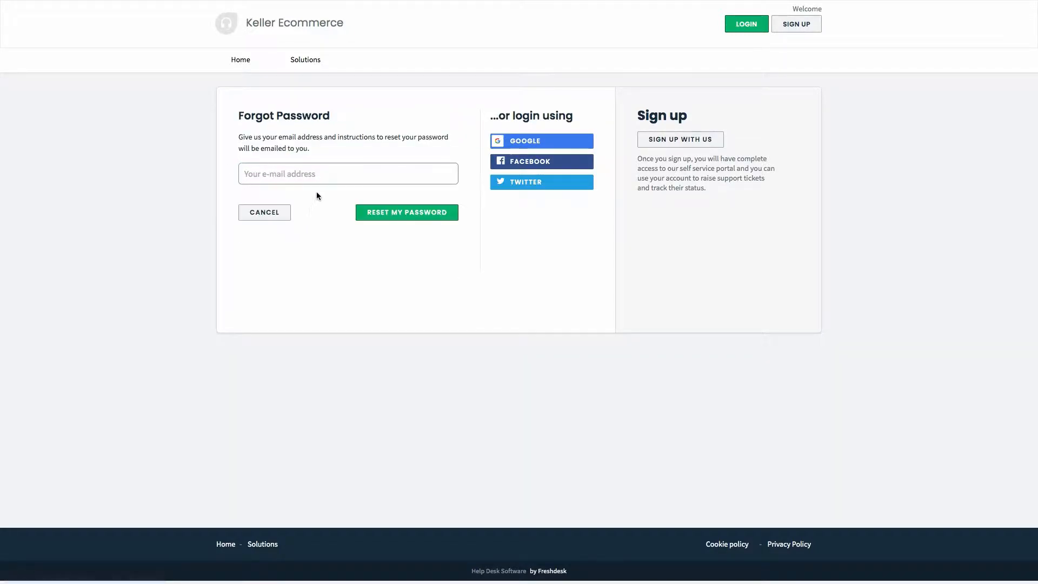
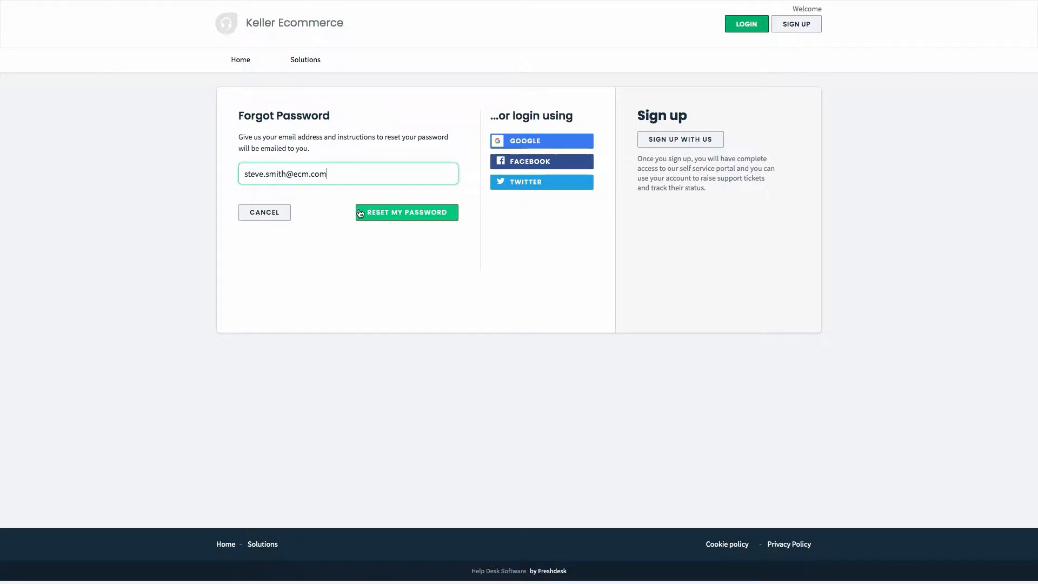
{"action": "left_click", "coordinate": [406, 211]}
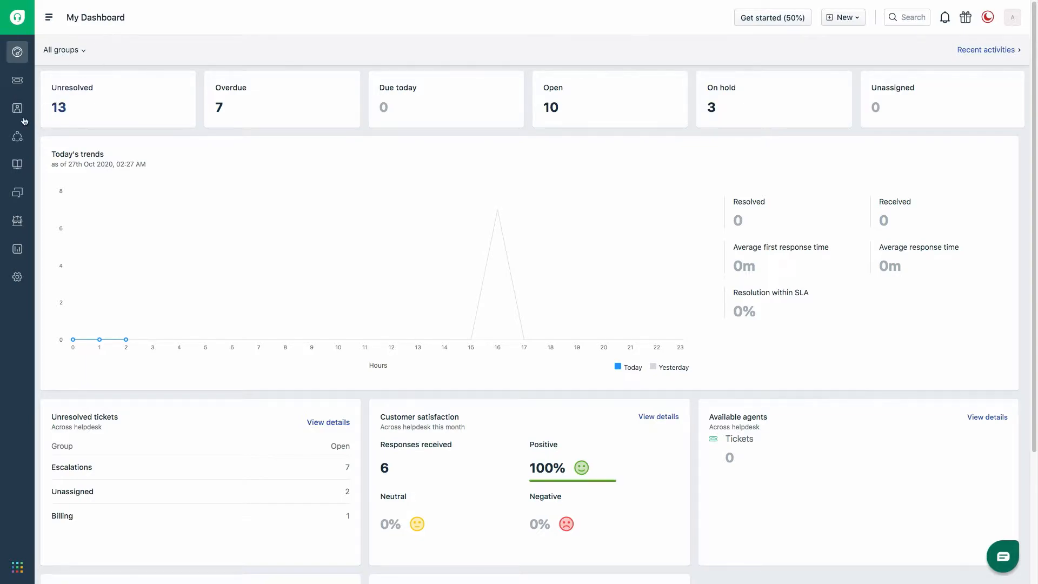
{"action": "left_click", "coordinate": [17, 108]}
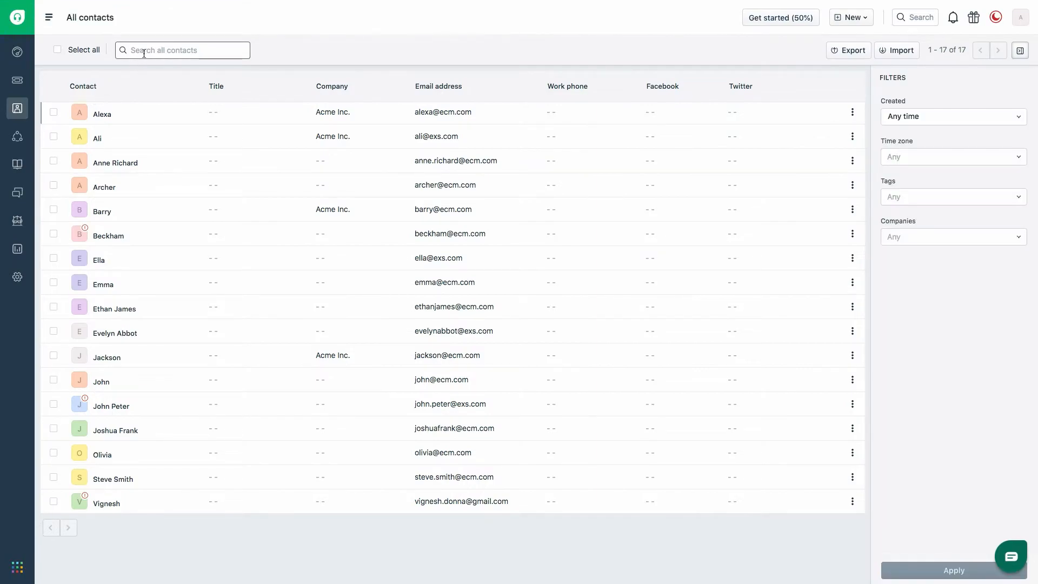
{"action": "type", "text": "stev"}
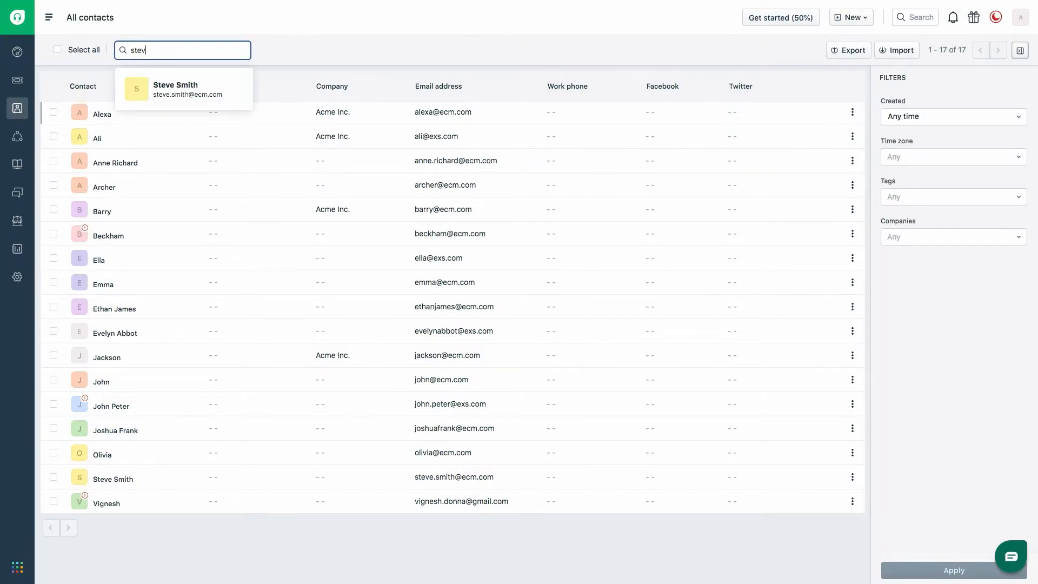
{"action": "left_click", "coordinate": [175, 88]}
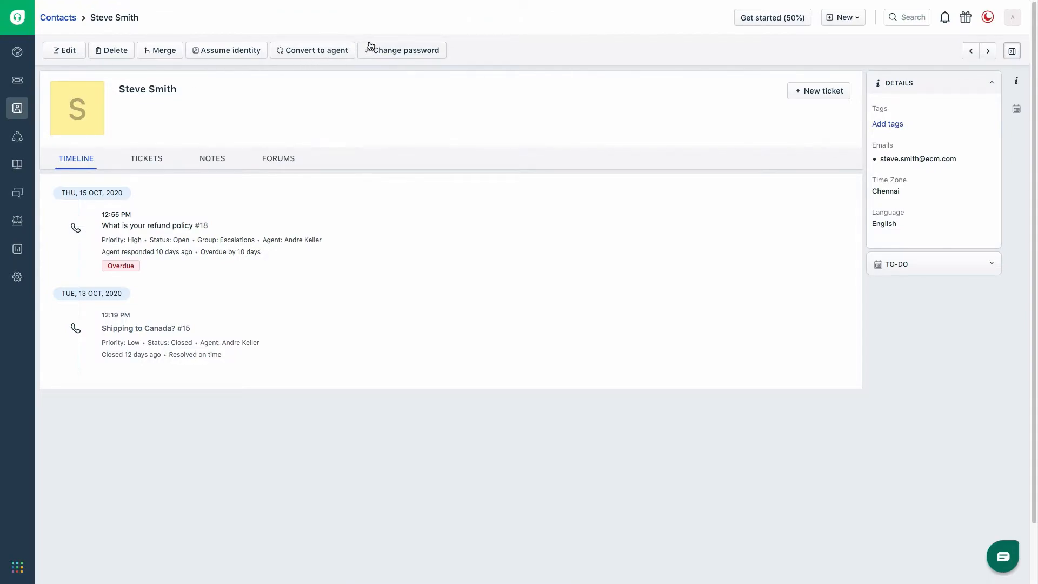
{"action": "left_click", "coordinate": [405, 50]}
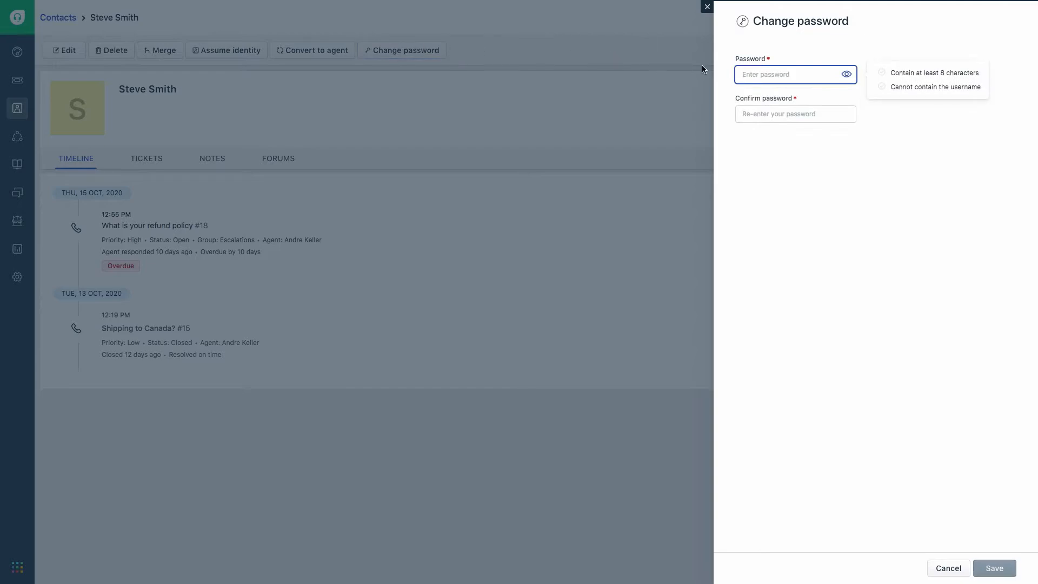
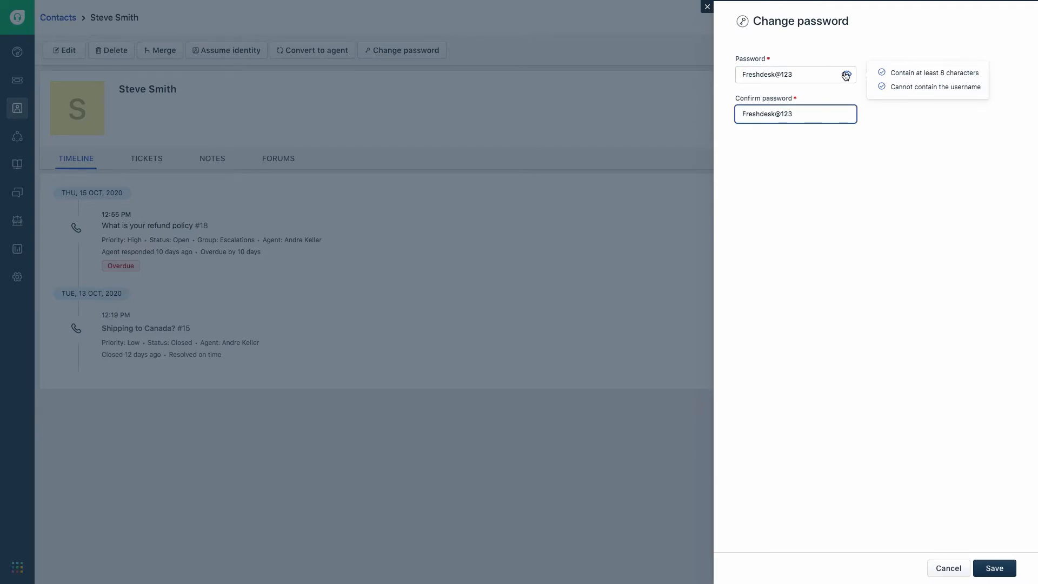
{"action": "left_click", "coordinate": [845, 74]}
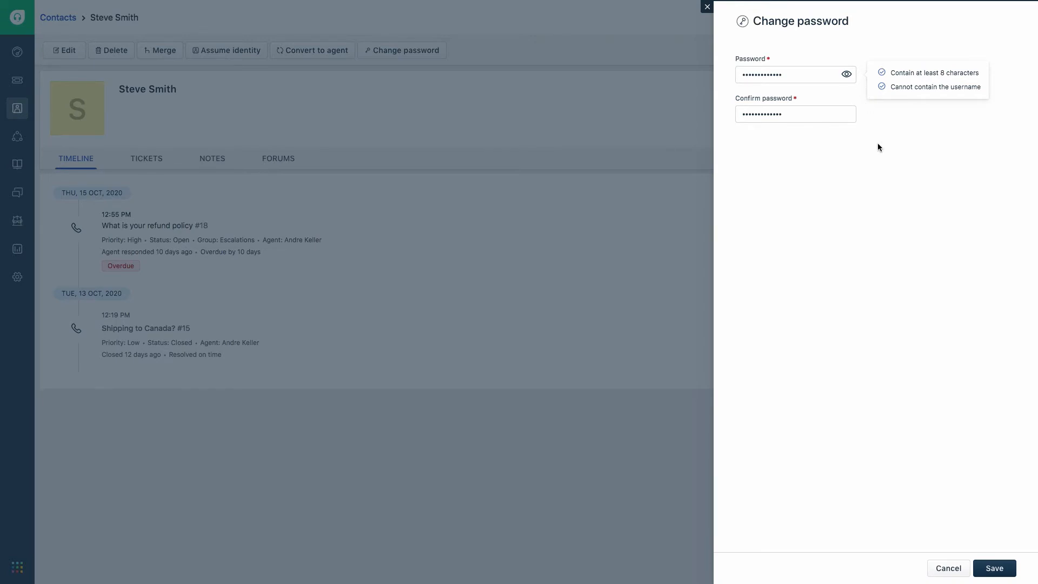
{"action": "left_click", "coordinate": [993, 568]}
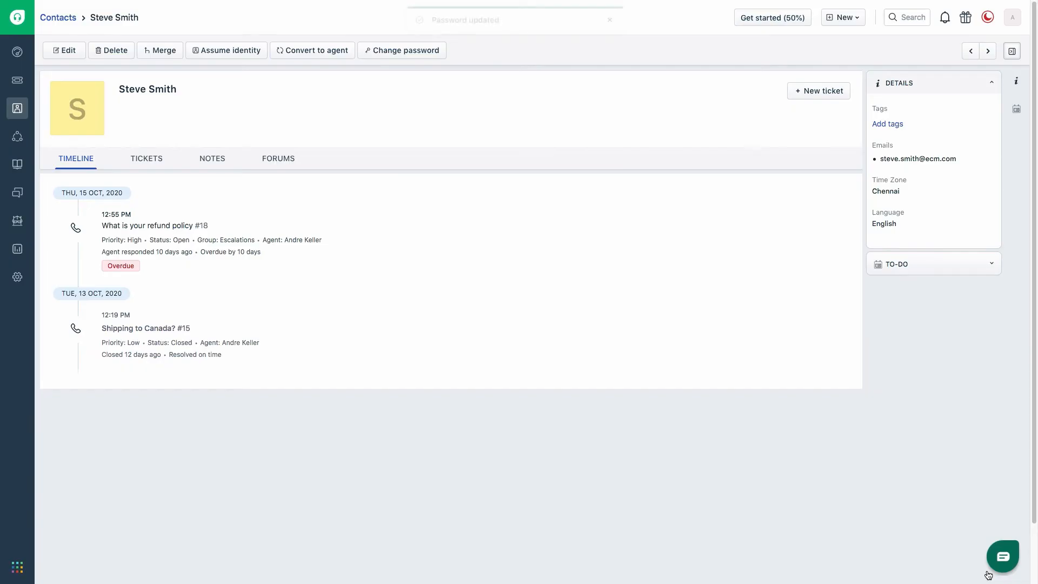